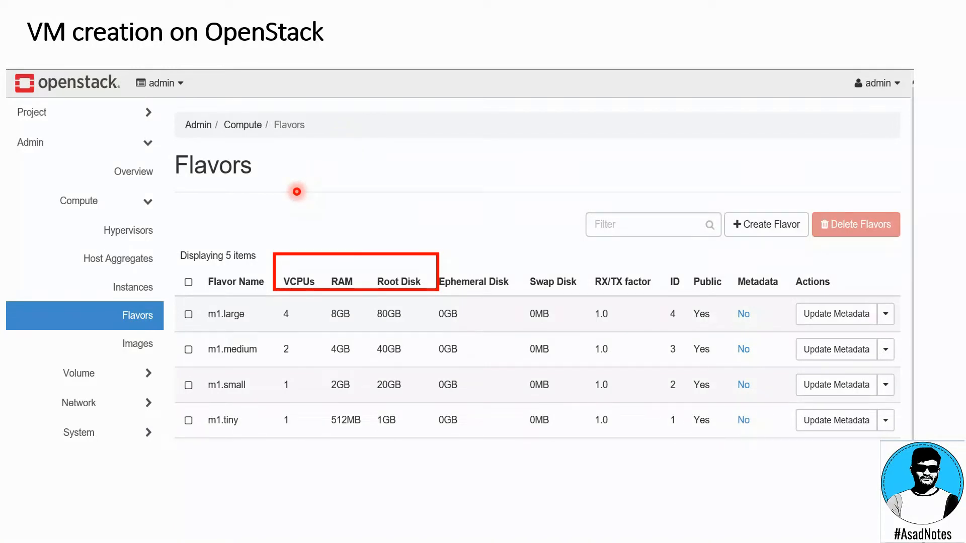
{"action": "mouse_move", "coordinate": [285, 235]}
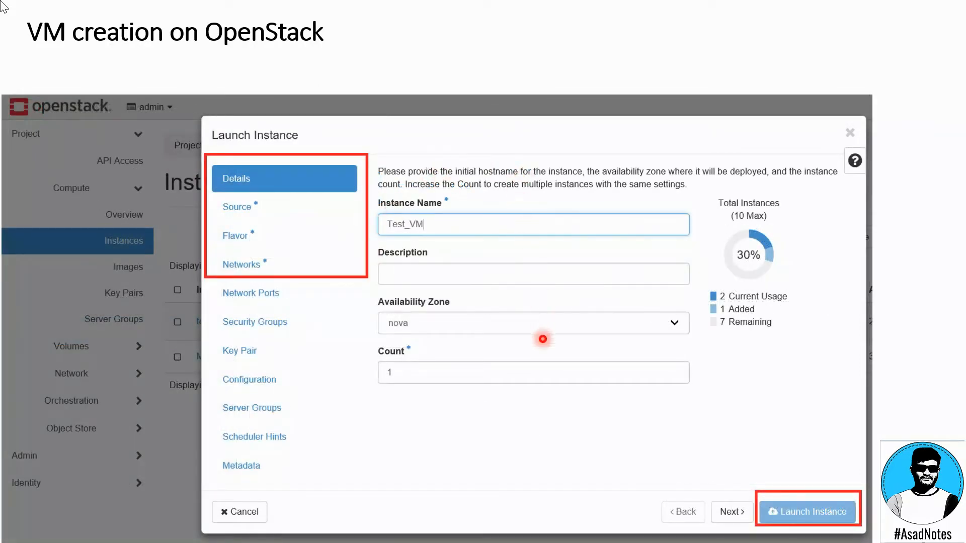
{"action": "mouse_move", "coordinate": [526, 248]}
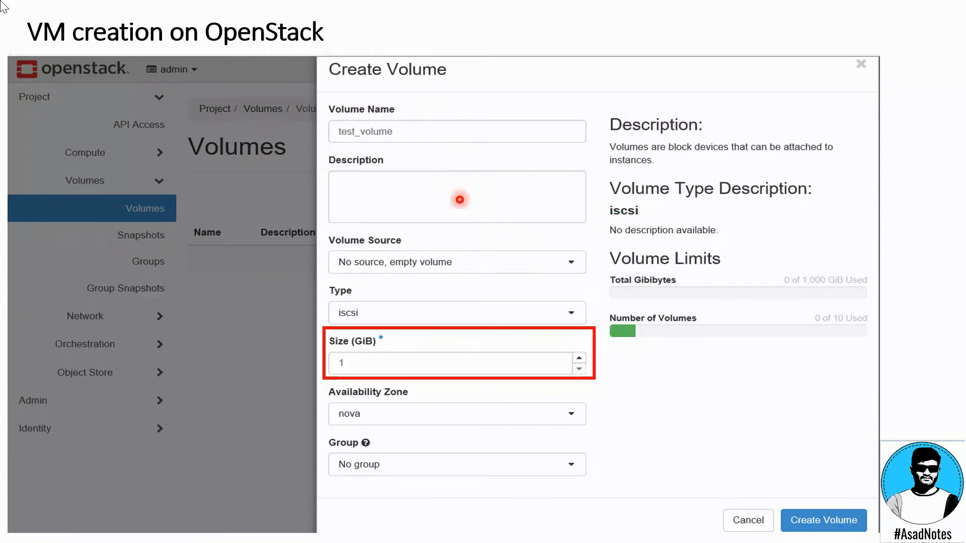
Step: Advance to the Volumes list showing 1 GiB test_volume in use as /dev/vdb on Myvm-1
{"action": "left_click", "coordinate": [823, 520]}
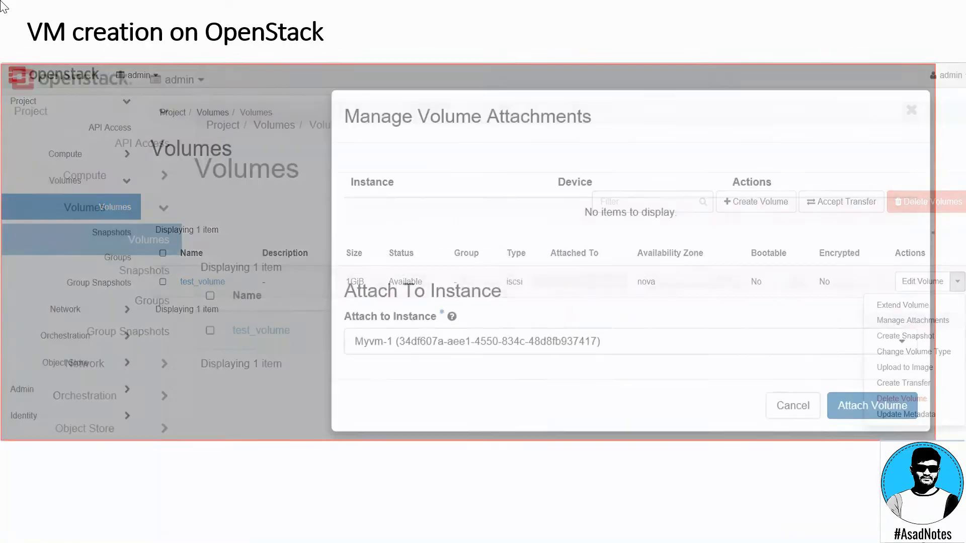
{"action": "left_click", "coordinate": [871, 405]}
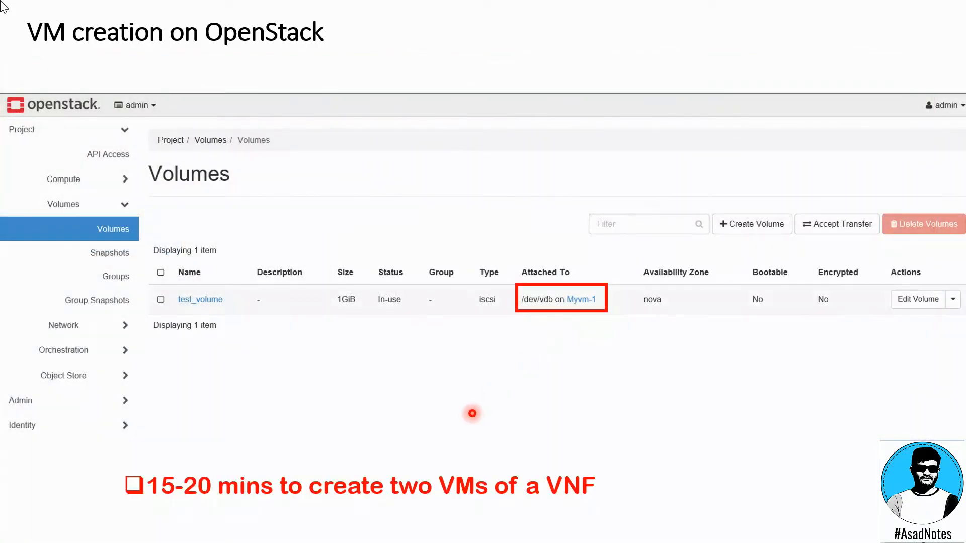
{"action": "mouse_move", "coordinate": [277, 491]}
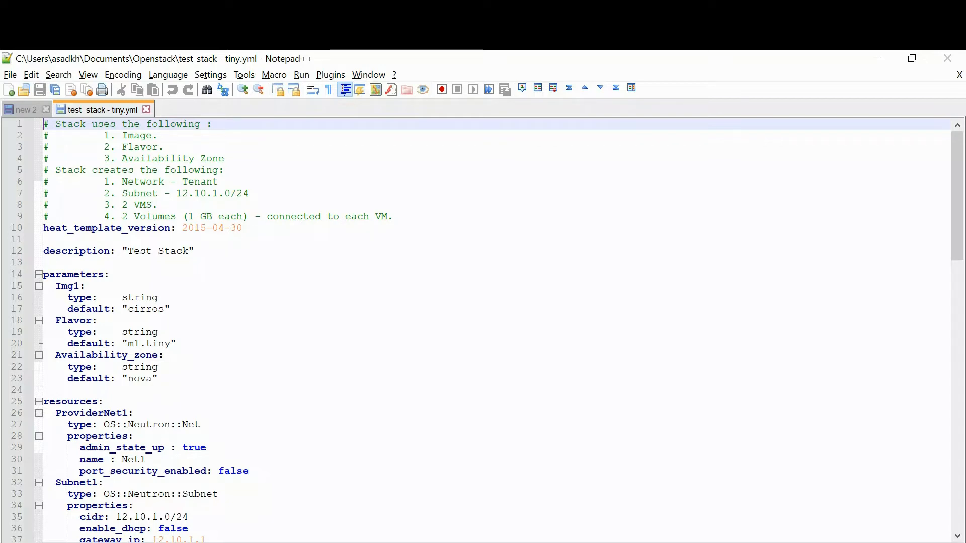
Step: Review test_stack - tiny.yml and select header comment lines 6-9 listing network, subnet, two VMs, two volumes
{"action": "scroll", "scroll_direction": "down", "scroll_amount": 3}
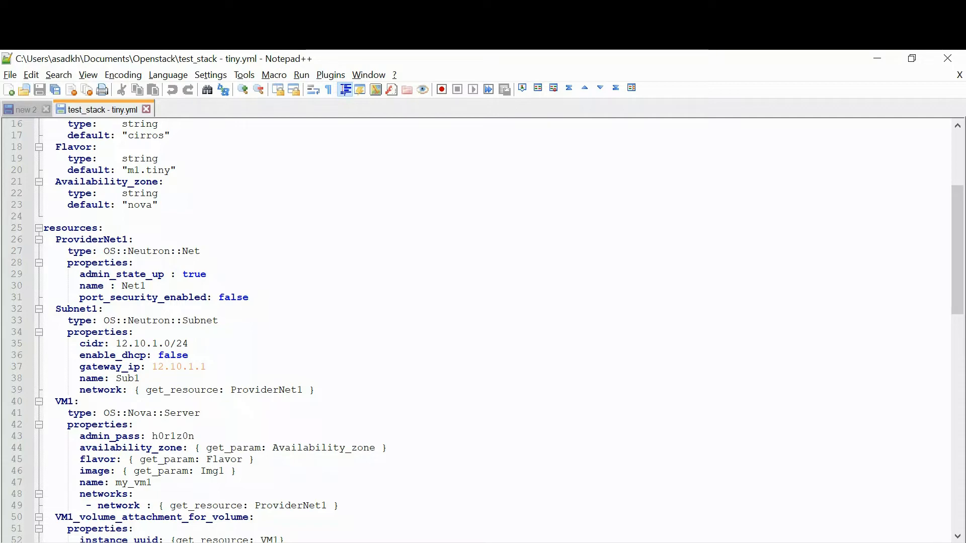
{"action": "scroll", "scroll_direction": "up", "scroll_amount": 3}
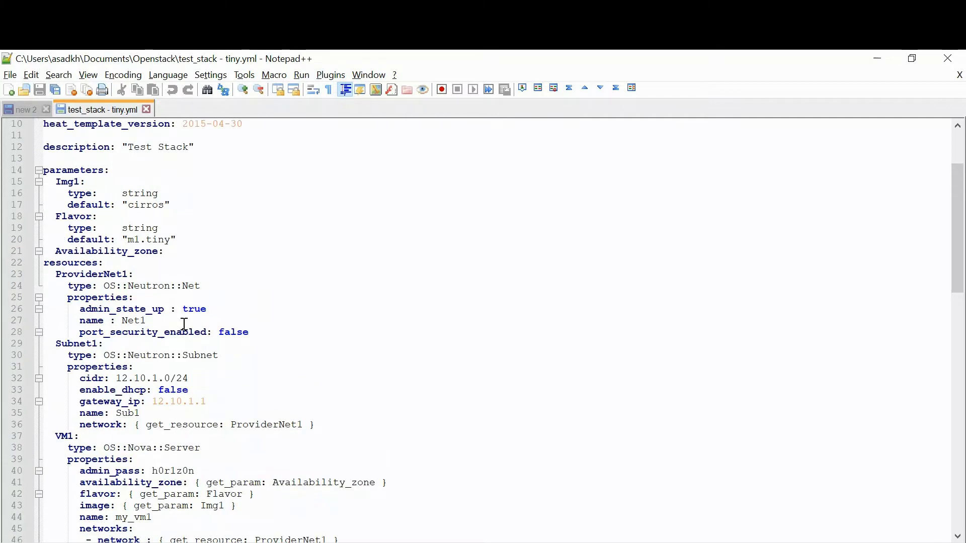
{"action": "scroll", "scroll_direction": "up", "scroll_amount": 3}
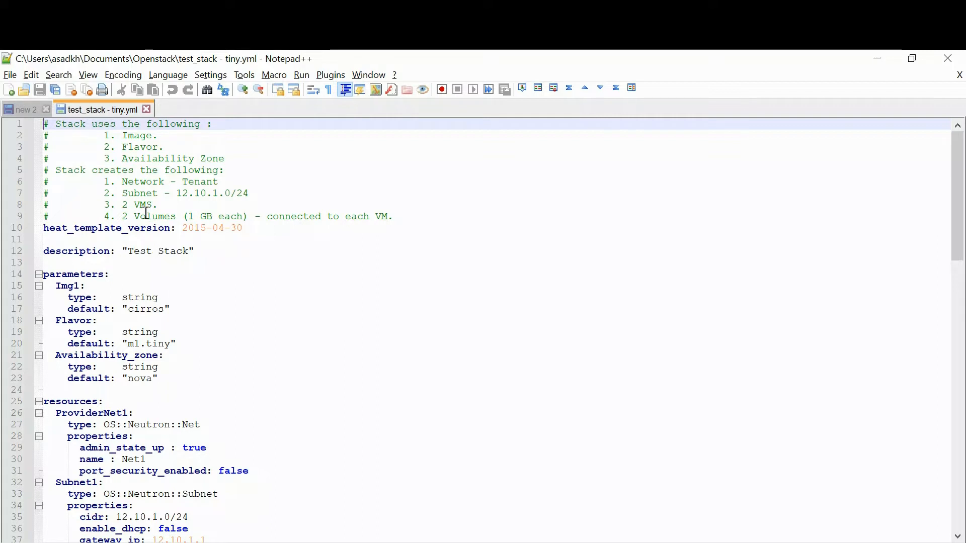
{"action": "left_click", "coordinate": [228, 158]}
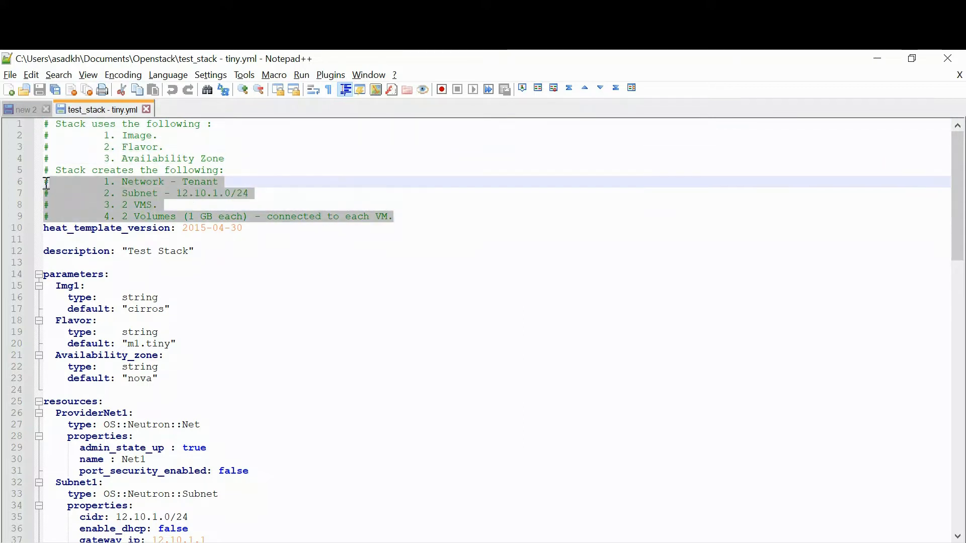
{"action": "scroll", "scroll_direction": "down", "scroll_amount": 3}
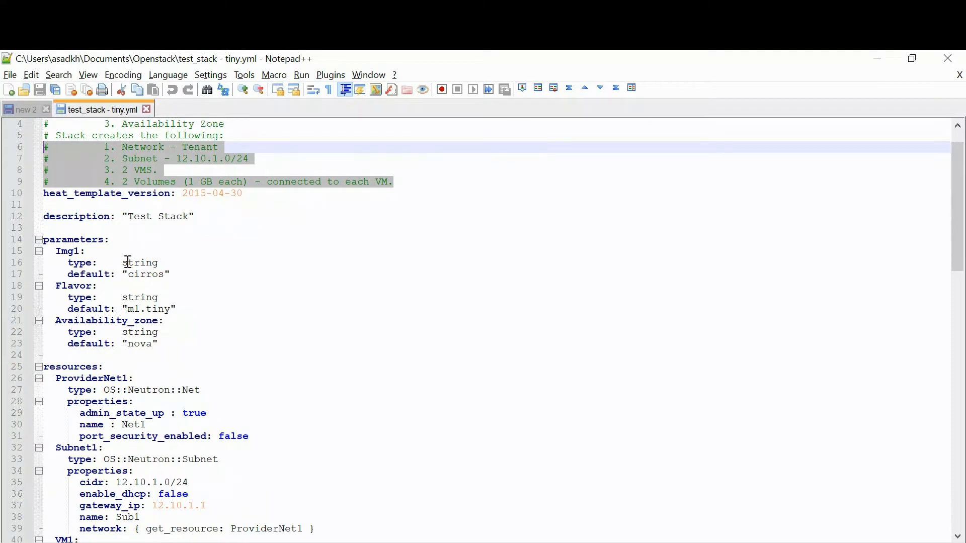
{"action": "double_click", "coordinate": [145, 274]}
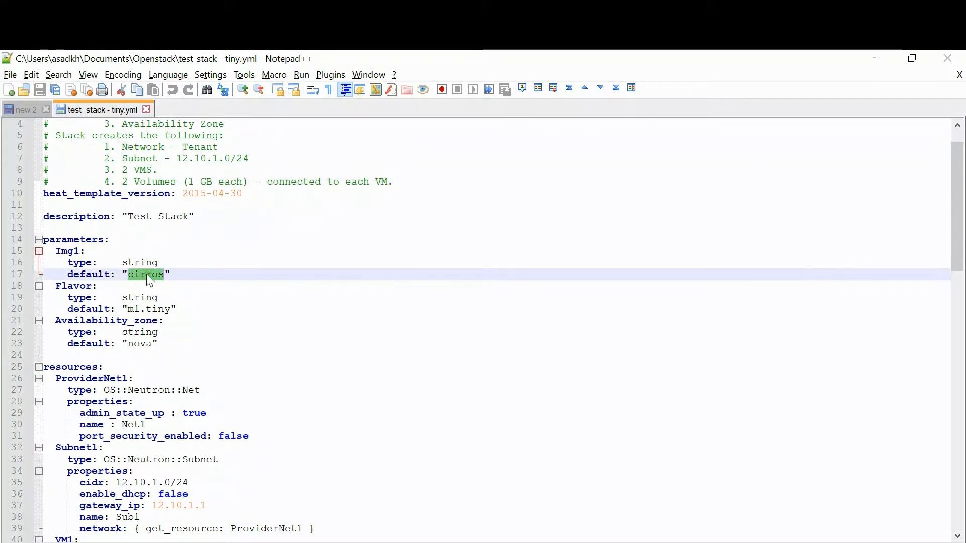
{"action": "double_click", "coordinate": [138, 343]}
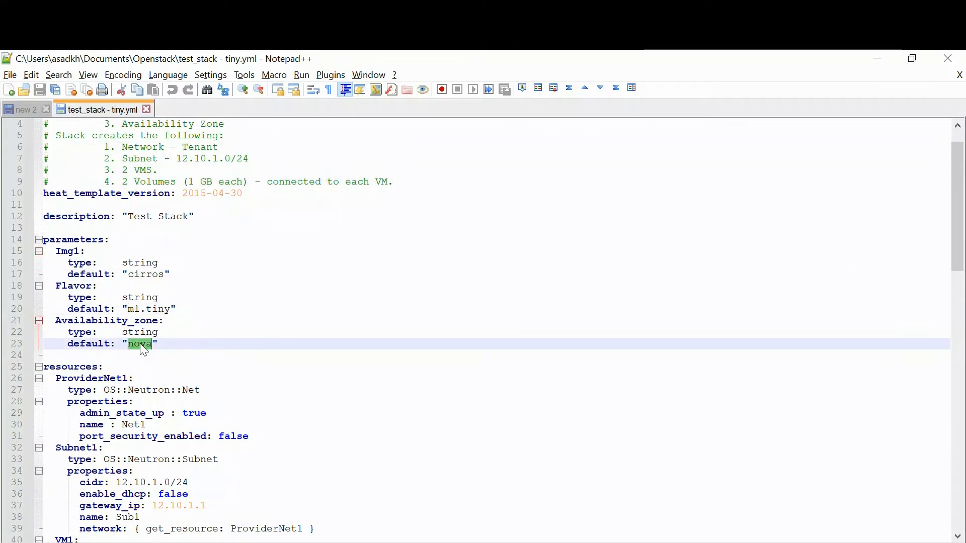
{"action": "scroll", "scroll_direction": "down", "scroll_amount": 3}
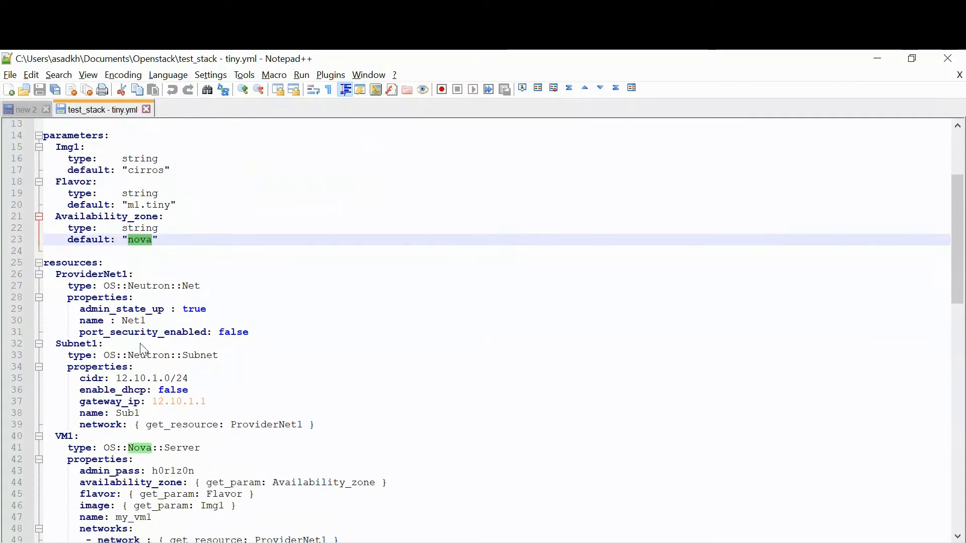
{"action": "scroll", "scroll_direction": "down", "scroll_amount": 3}
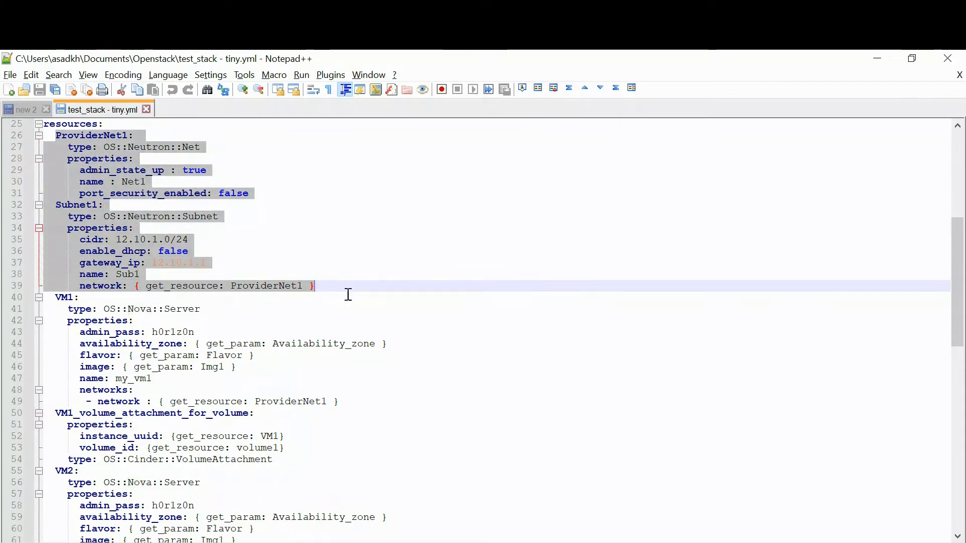
{"action": "scroll", "scroll_direction": "down", "scroll_amount": 3}
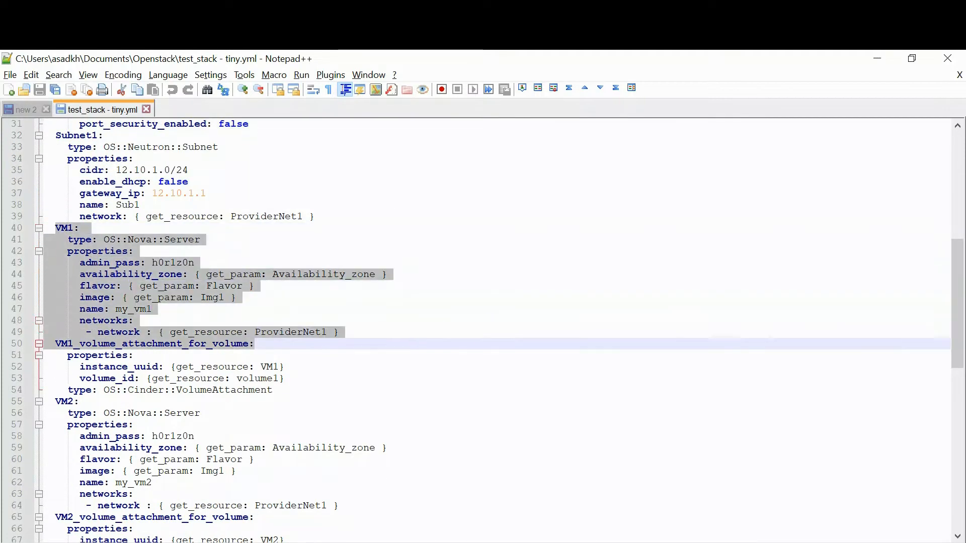
{"action": "left_click", "coordinate": [255, 390]}
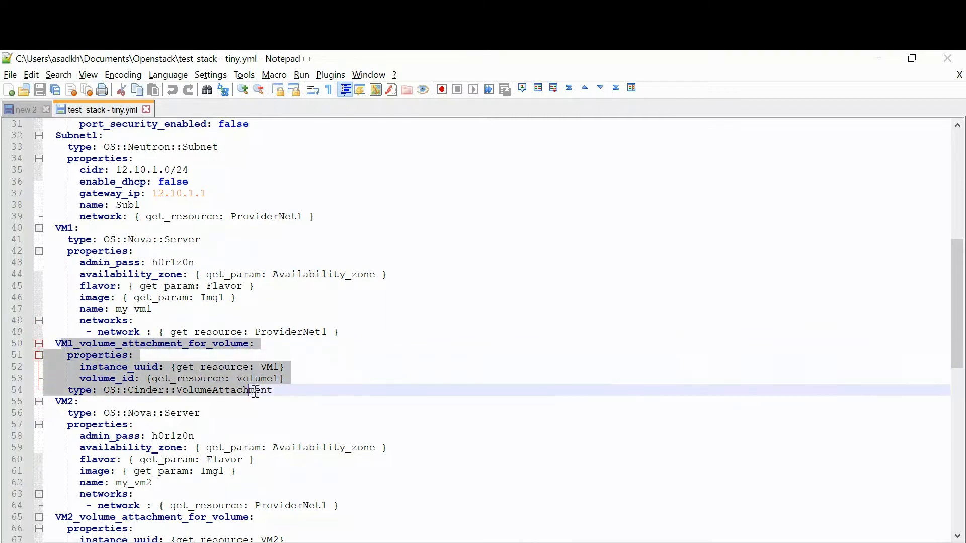
{"action": "left_click", "coordinate": [87, 425]}
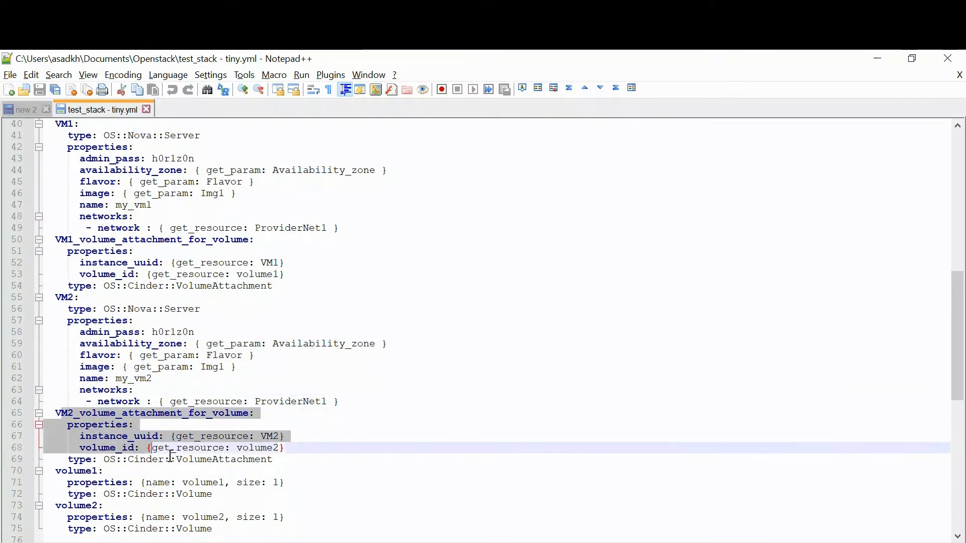
{"action": "scroll", "scroll_direction": "down", "scroll_amount": 3}
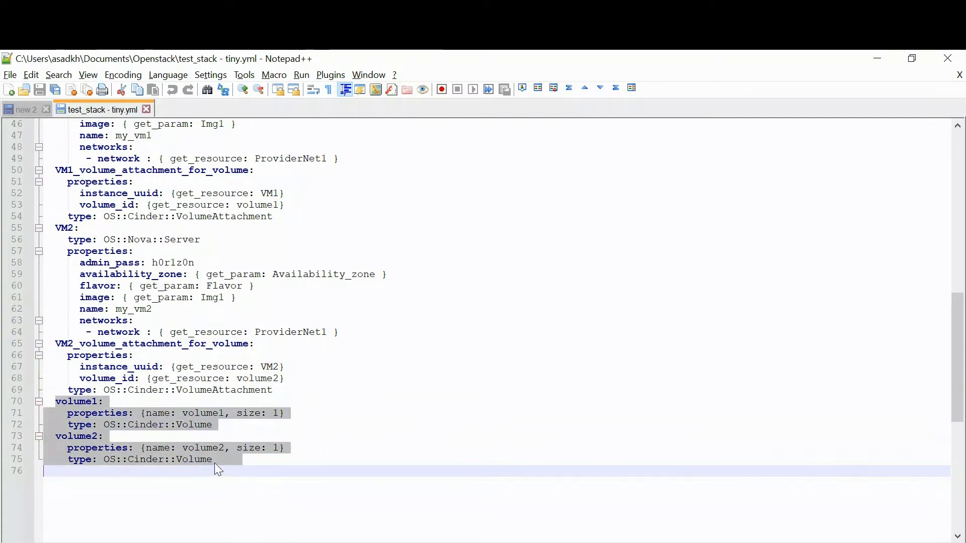
{"action": "left_click", "coordinate": [213, 459]}
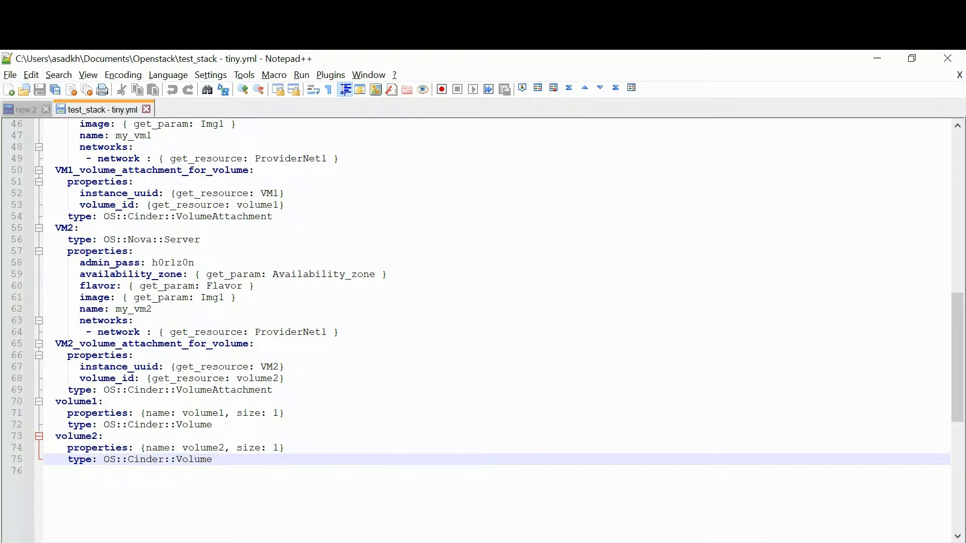
{"action": "scroll", "scroll_direction": "up", "scroll_amount": 3}
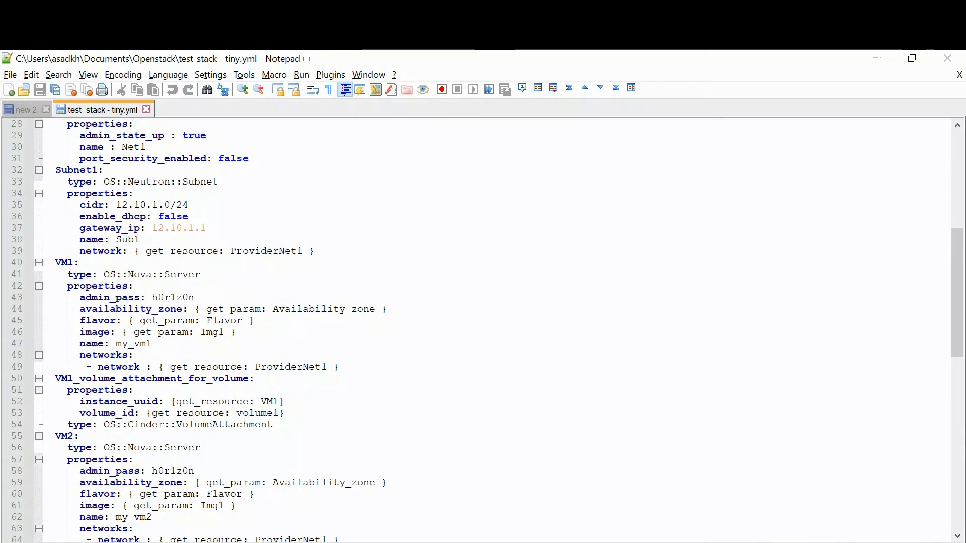
{"action": "scroll", "scroll_direction": "up", "scroll_amount": 3}
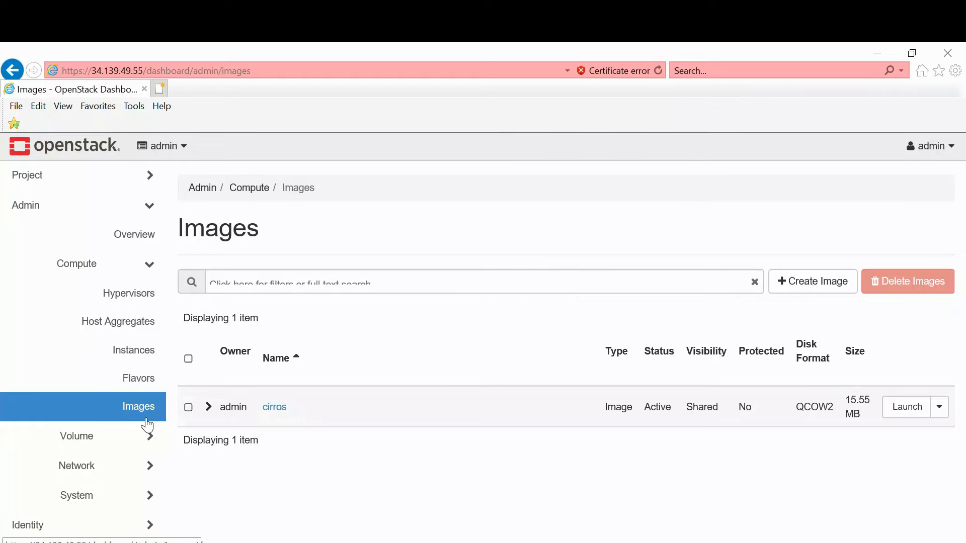
{"action": "mouse_move", "coordinate": [162, 421]}
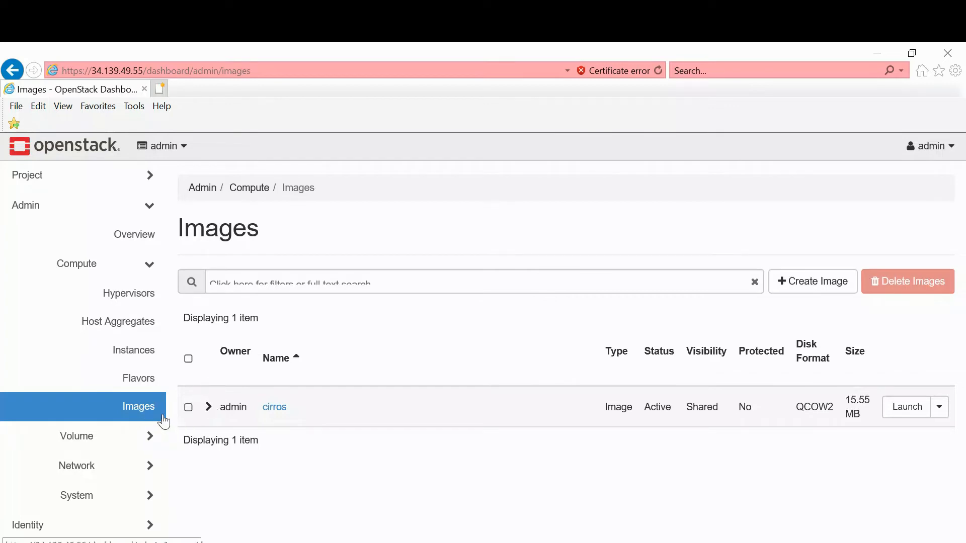
{"action": "mouse_move", "coordinate": [275, 407]}
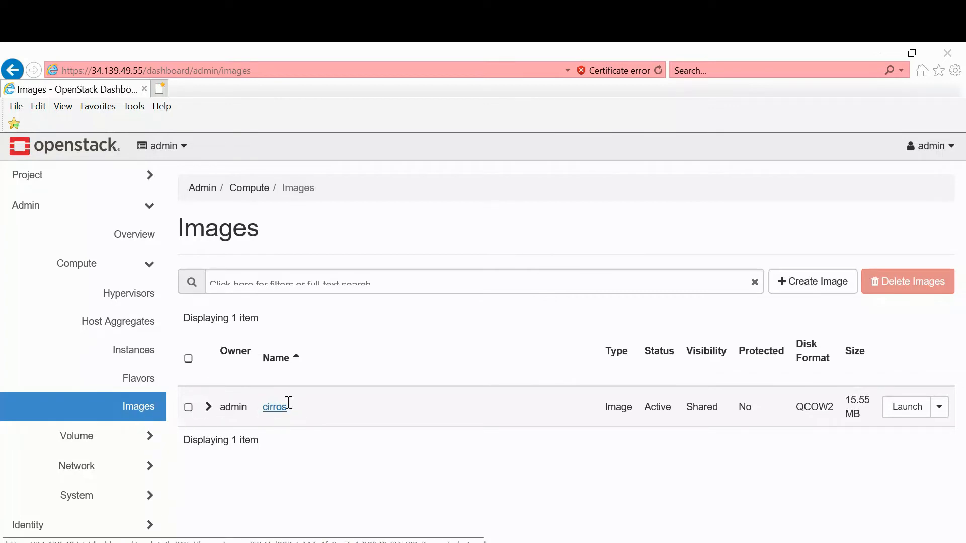
Step: Navigate the sidebar through Project and Orchestration to the Stacks list
{"action": "left_click", "coordinate": [273, 406]}
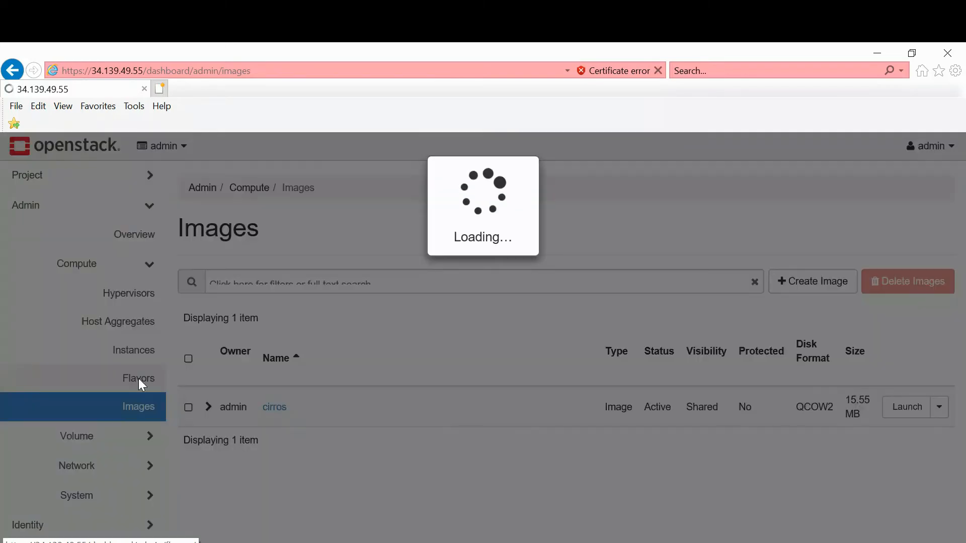
{"action": "left_click", "coordinate": [139, 378]}
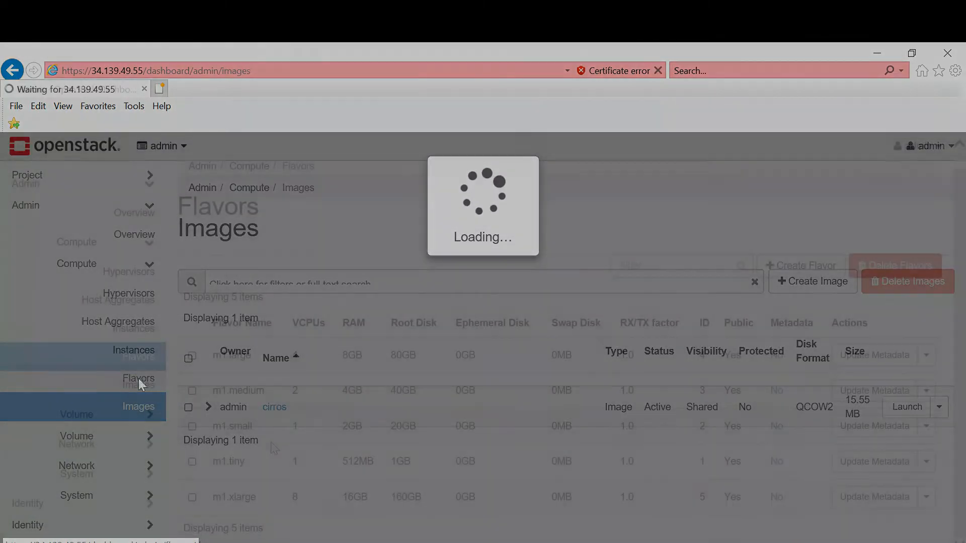
{"action": "left_click", "coordinate": [138, 379]}
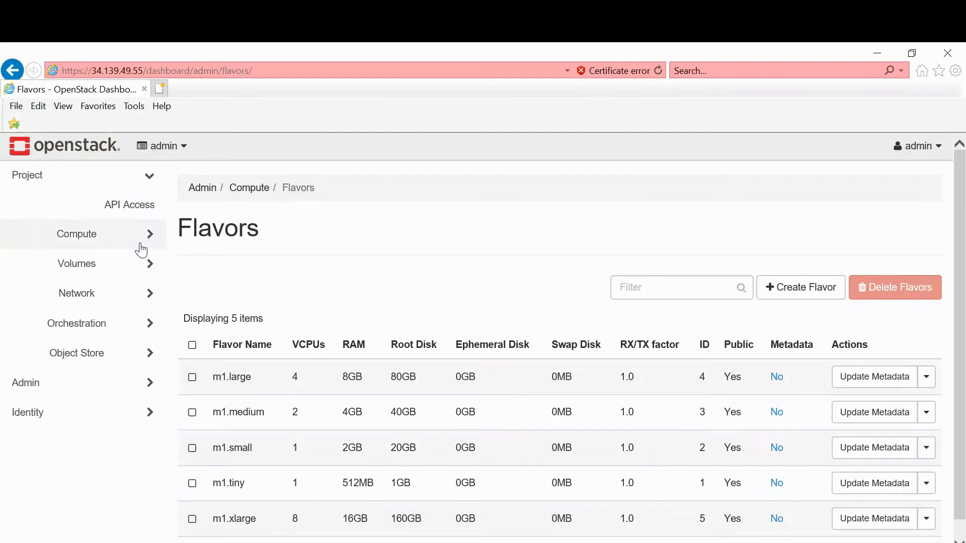
{"action": "left_click", "coordinate": [76, 323]}
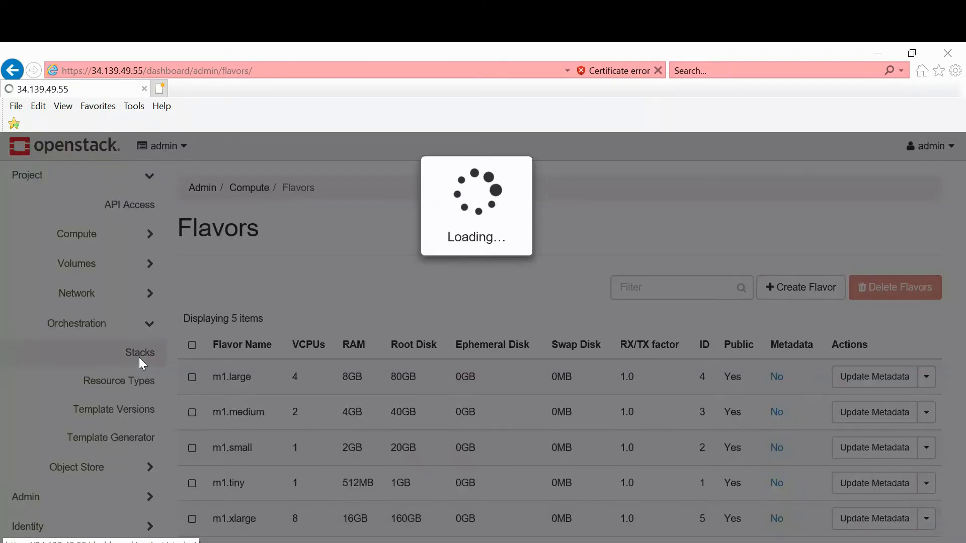
{"action": "left_click", "coordinate": [140, 352]}
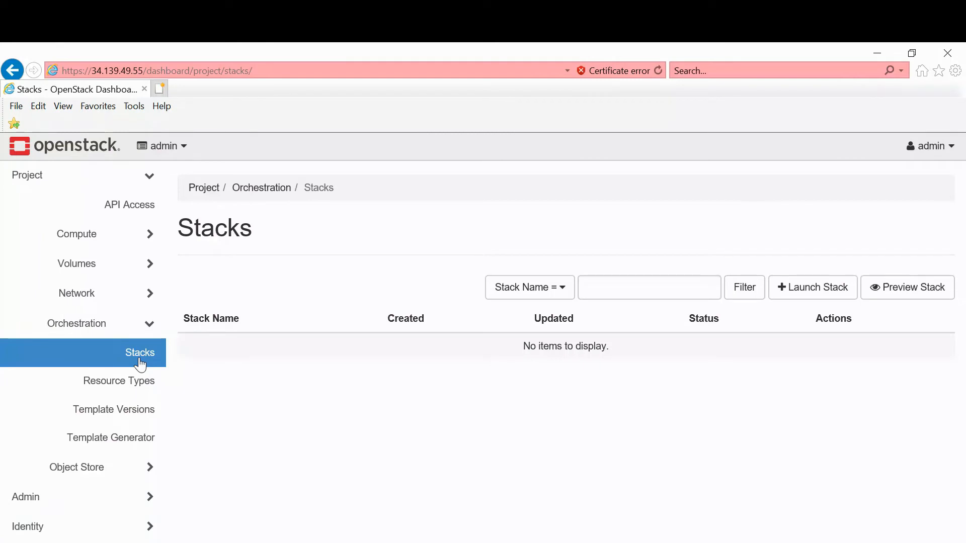
{"action": "mouse_move", "coordinate": [811, 287]}
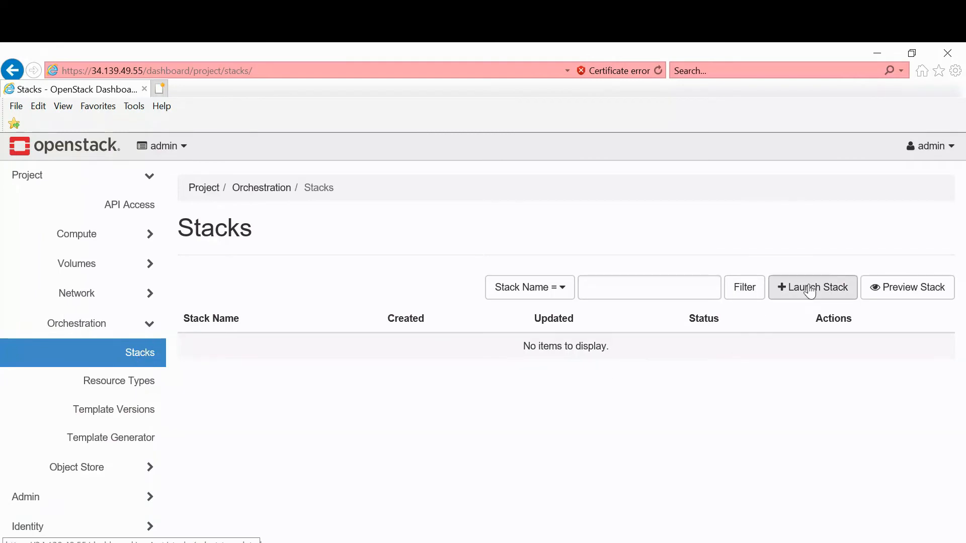
{"action": "mouse_move", "coordinate": [812, 288]}
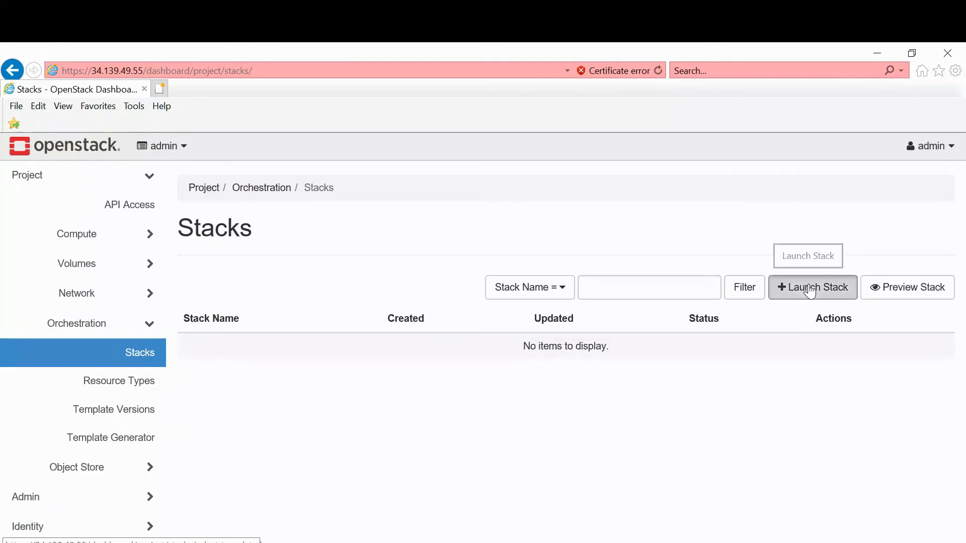
Step: Launch a new stack and choose test_stack - tiny.yml as its template file
{"action": "left_click", "coordinate": [812, 287]}
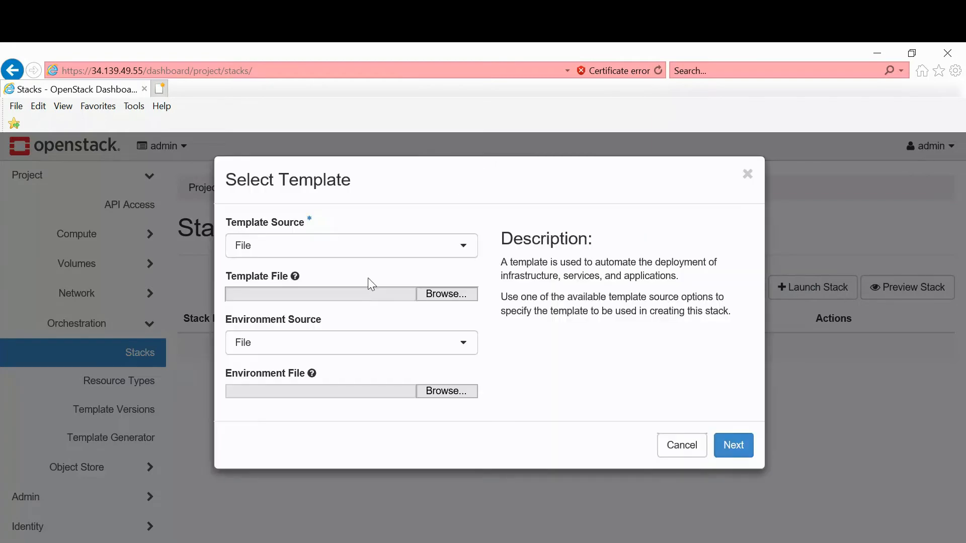
{"action": "left_click", "coordinate": [444, 293]}
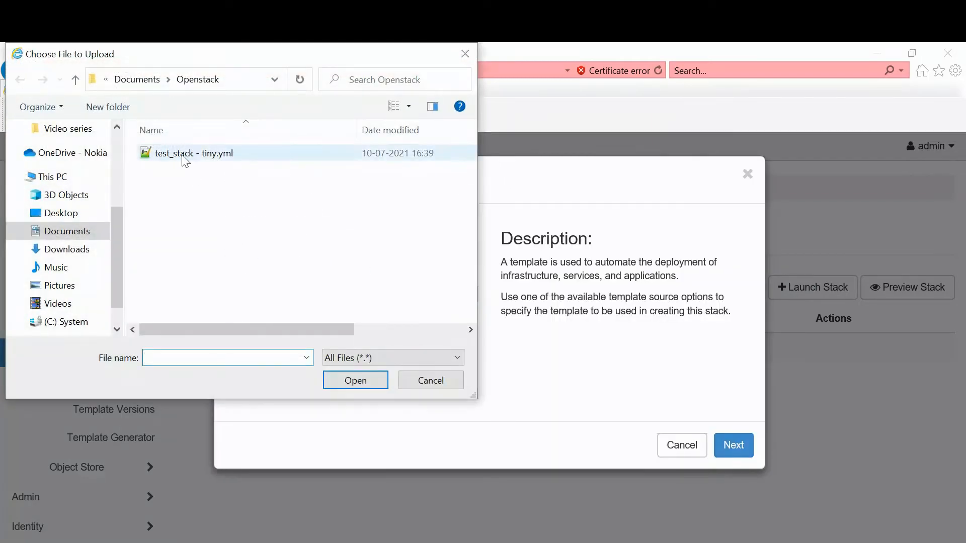
{"action": "left_click", "coordinate": [355, 381]}
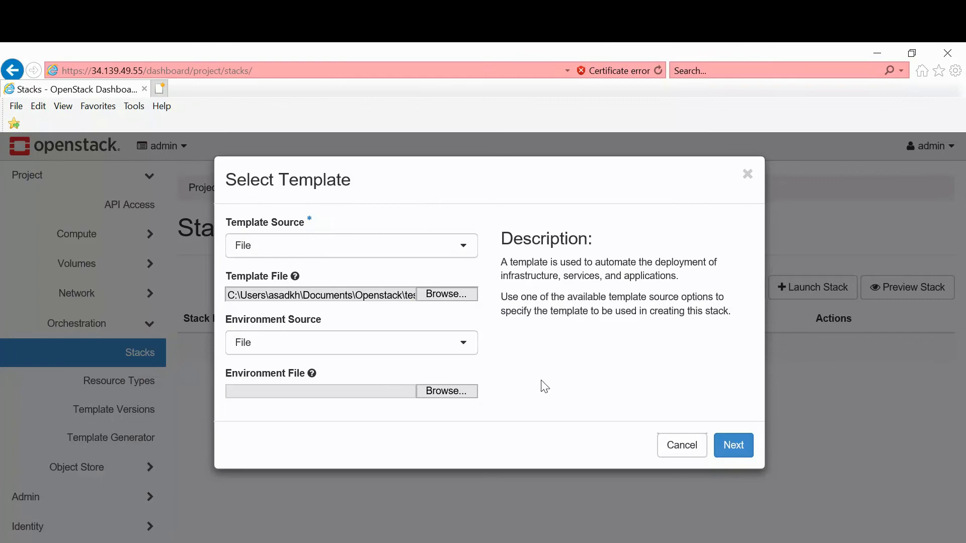
Step: Name the stack test_stack, enter the admin password and launch it into Create In Progress
{"action": "left_click", "coordinate": [732, 444]}
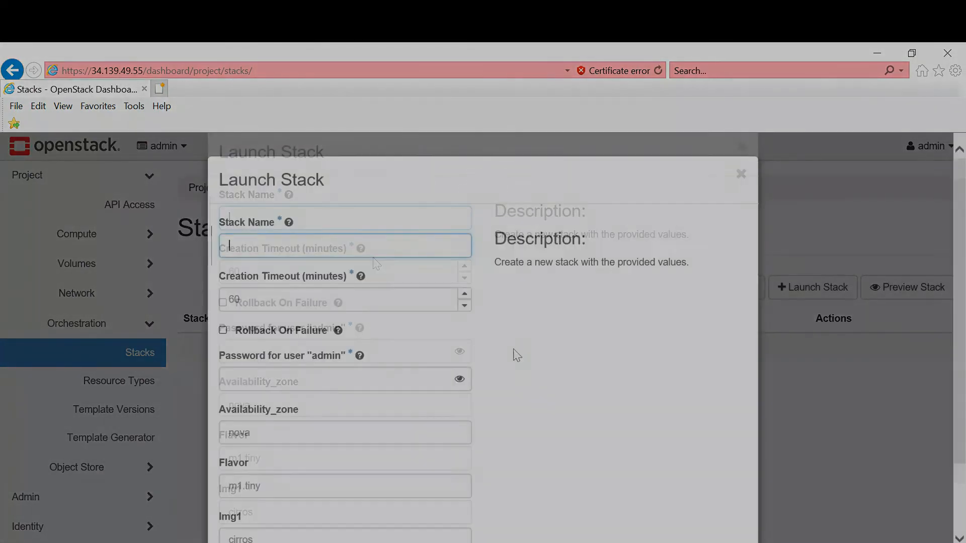
{"action": "type", "text": "test_stack"}
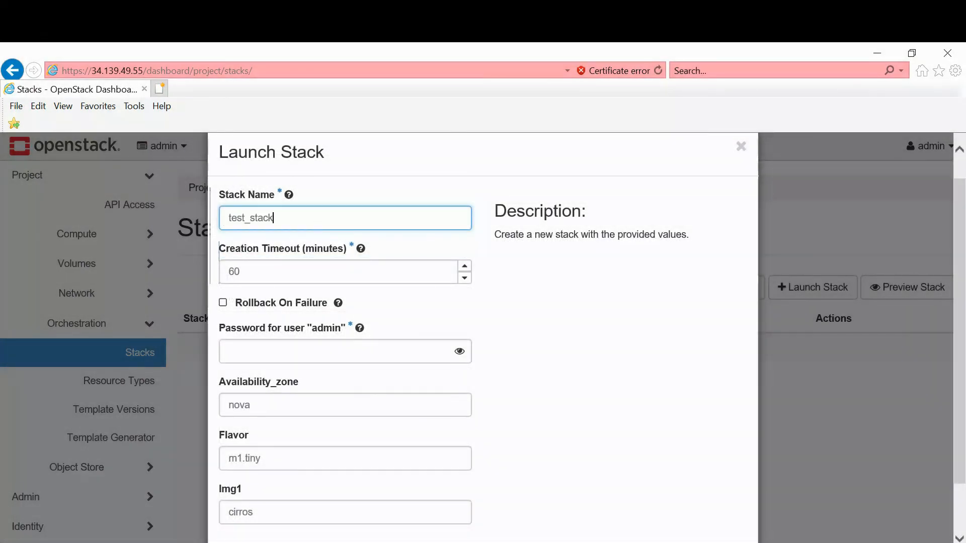
{"action": "left_click", "coordinate": [345, 351]}
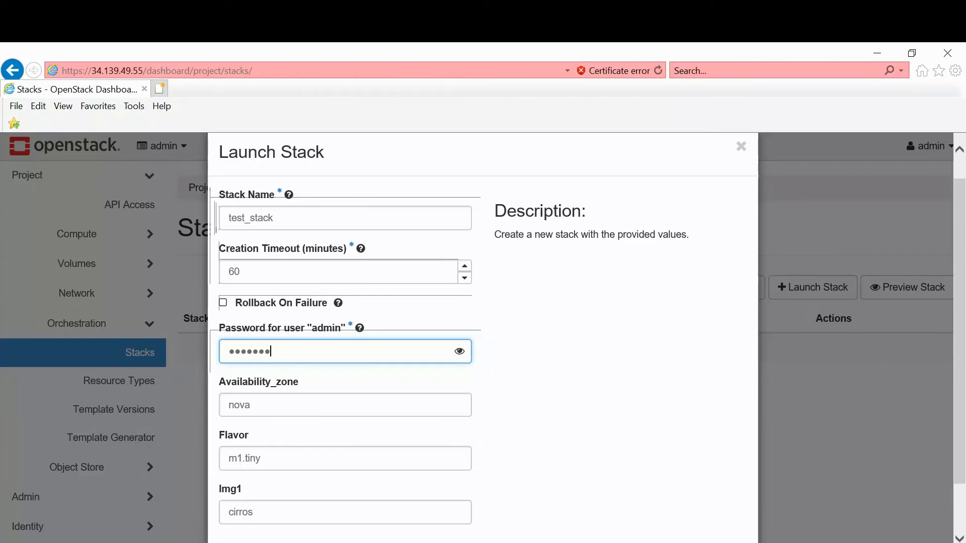
{"action": "left_click", "coordinate": [740, 145]}
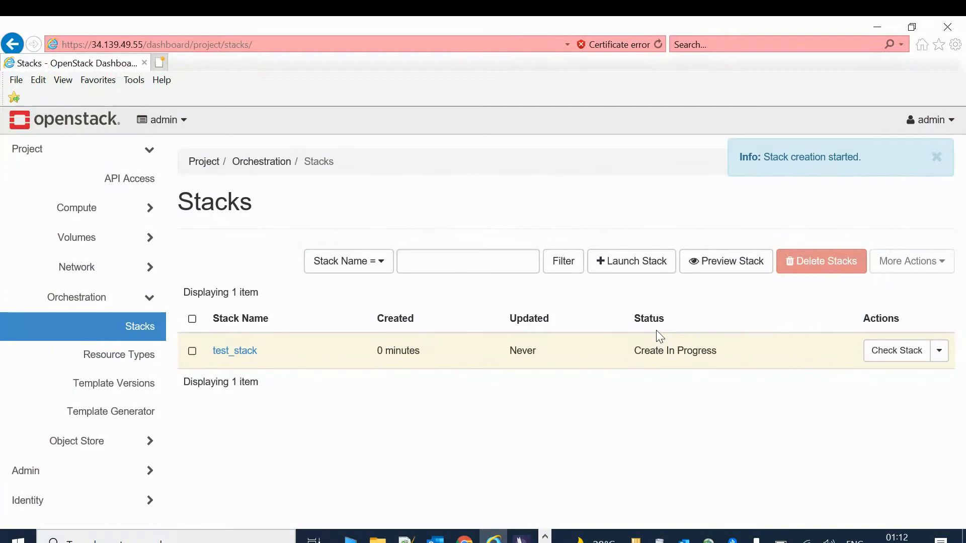
Step: Highlight test_stack's Create In Progress status while waiting for the build
{"action": "double_click", "coordinate": [675, 350]}
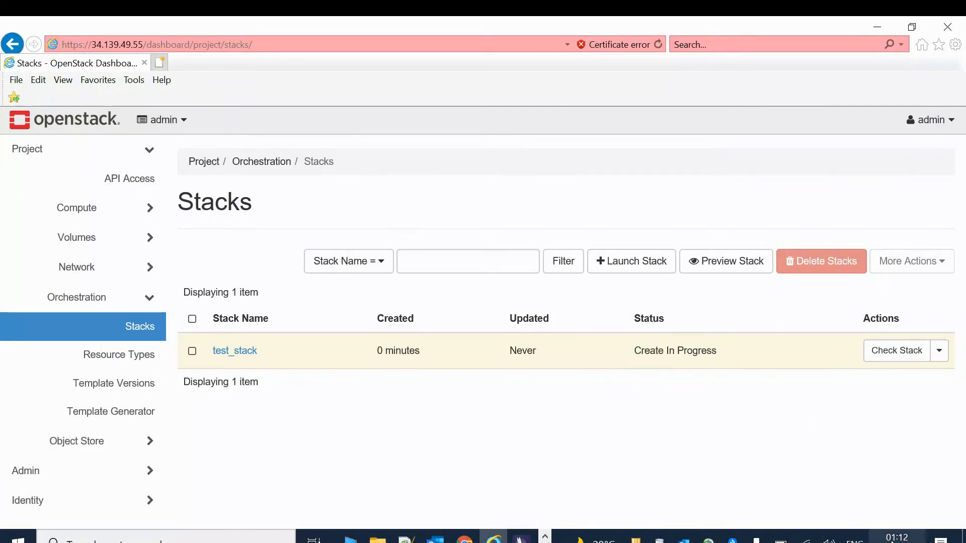
{"action": "mouse_move", "coordinate": [914, 537]}
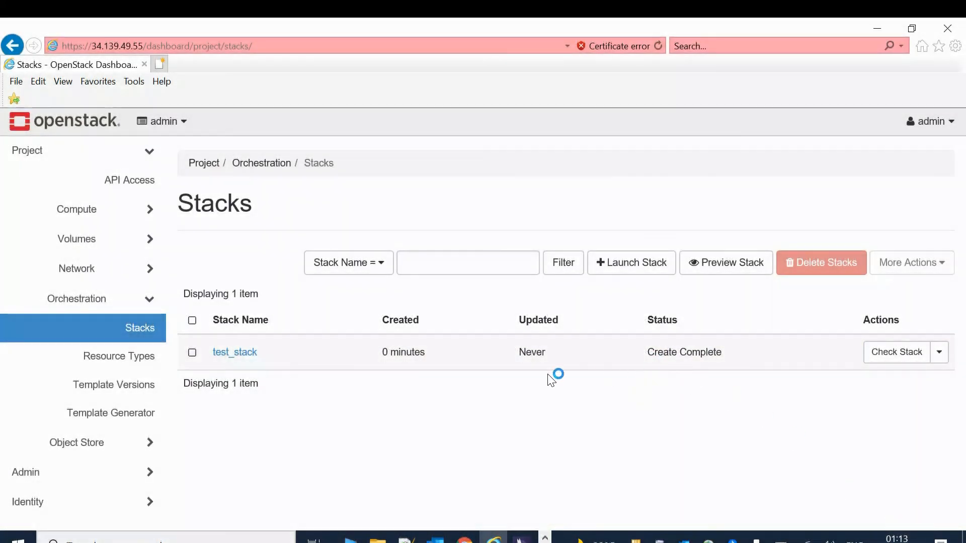
{"action": "mouse_move", "coordinate": [734, 370]}
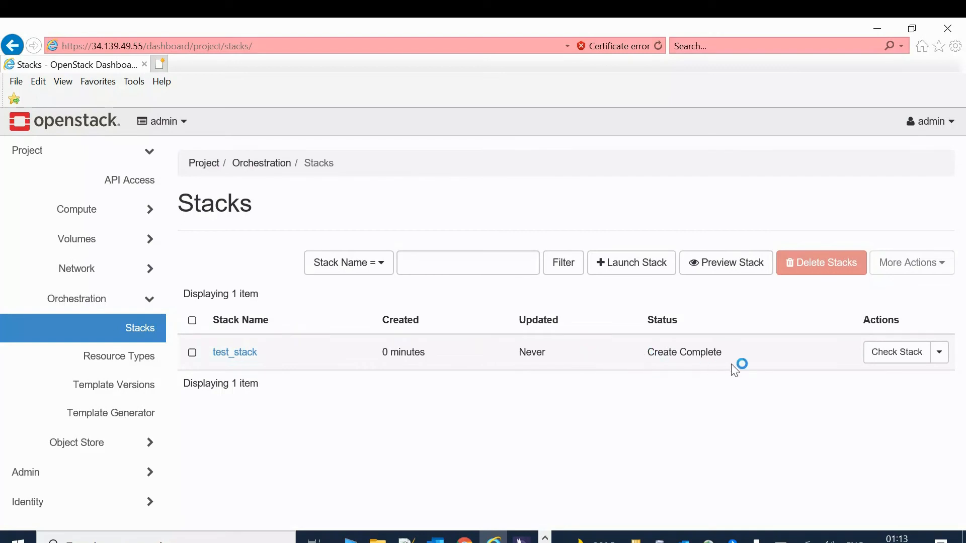
{"action": "mouse_move", "coordinate": [310, 401]}
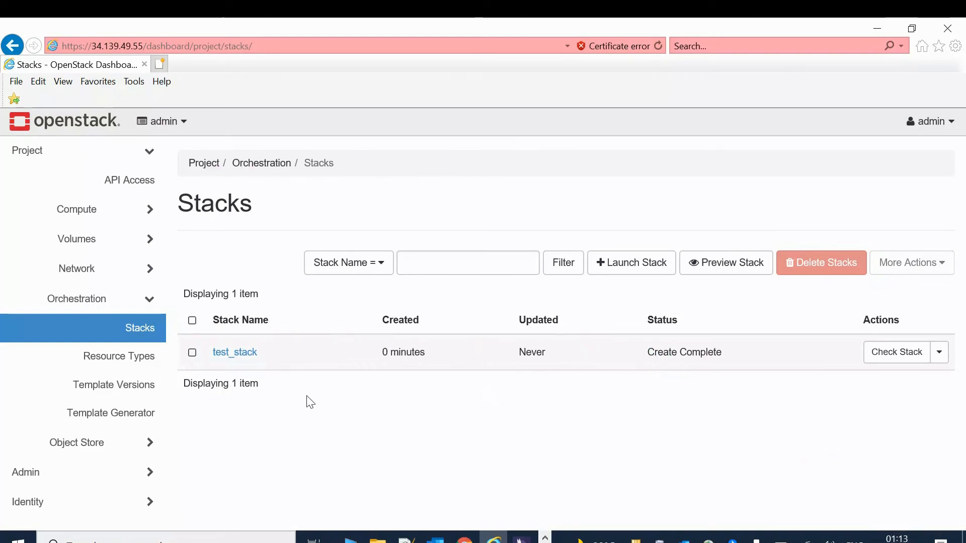
Step: View test_stack's Topology and its Resources list of eight Create Complete resources
{"action": "left_click", "coordinate": [234, 351]}
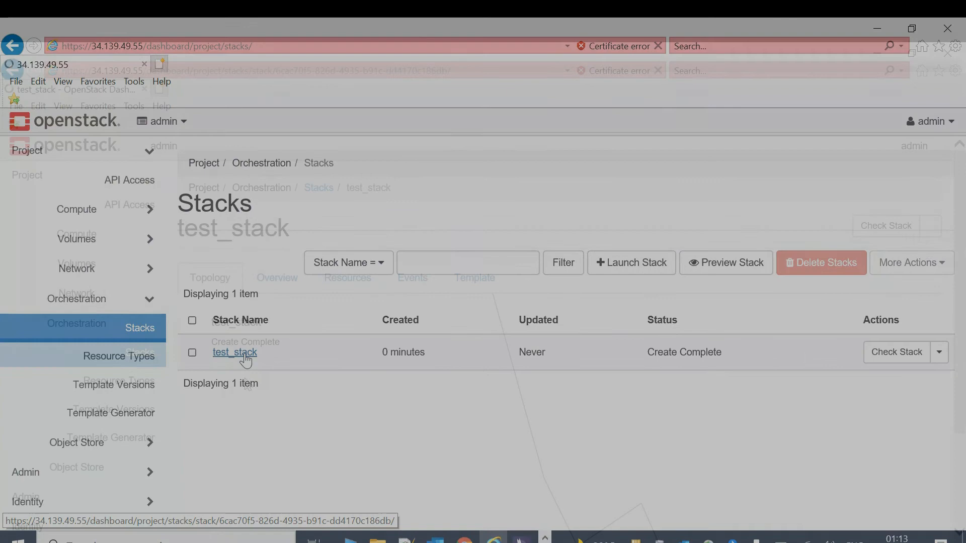
{"action": "left_click", "coordinate": [234, 352]}
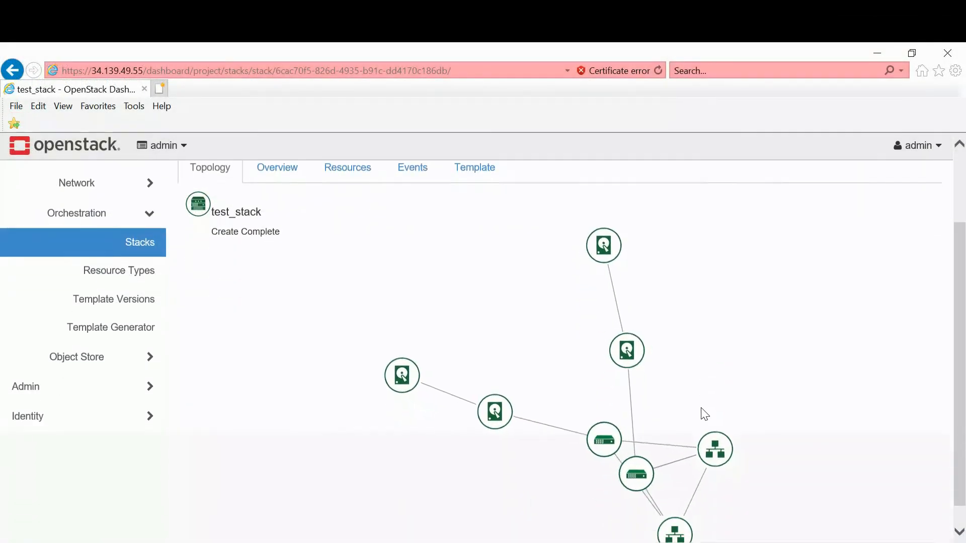
{"action": "scroll", "scroll_direction": "down", "scroll_amount": 3}
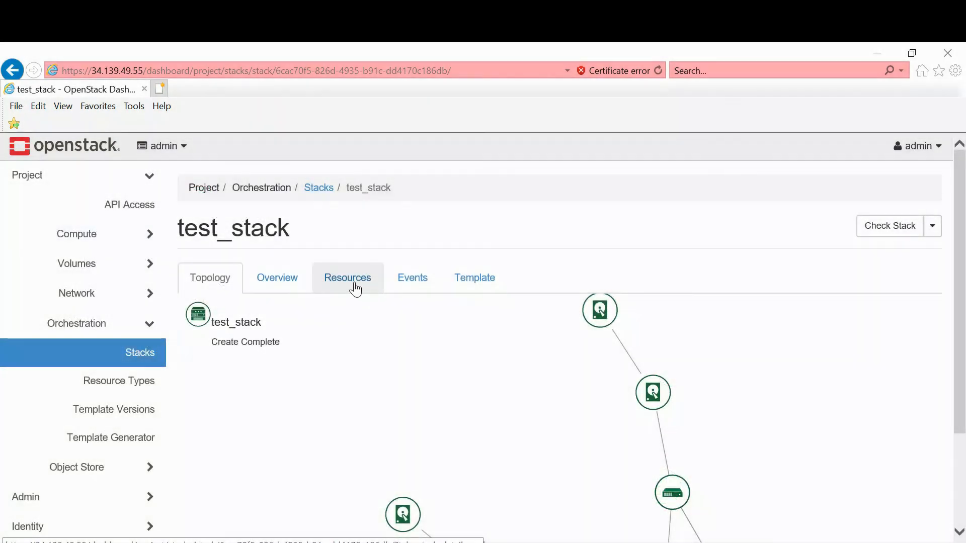
{"action": "left_click", "coordinate": [346, 277]}
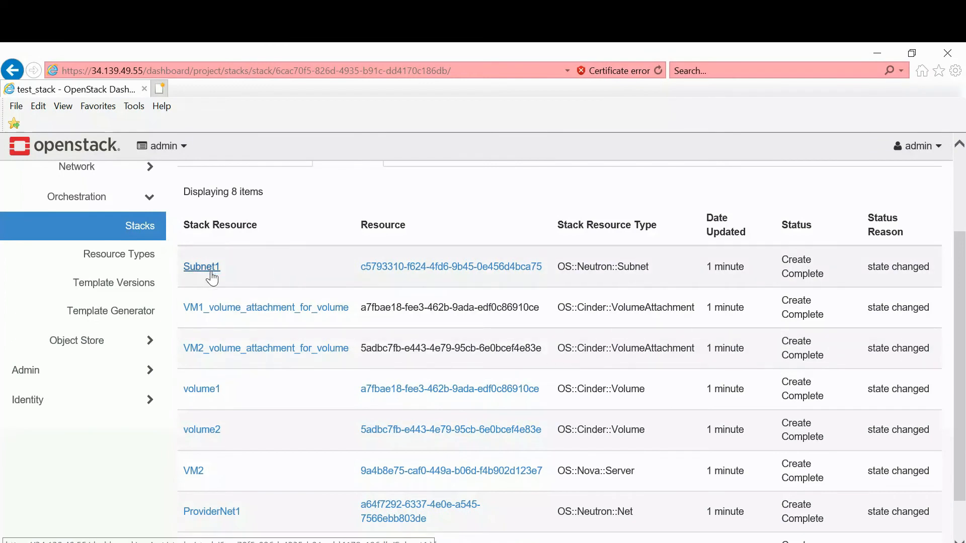
{"action": "scroll", "scroll_direction": "down", "scroll_amount": 3}
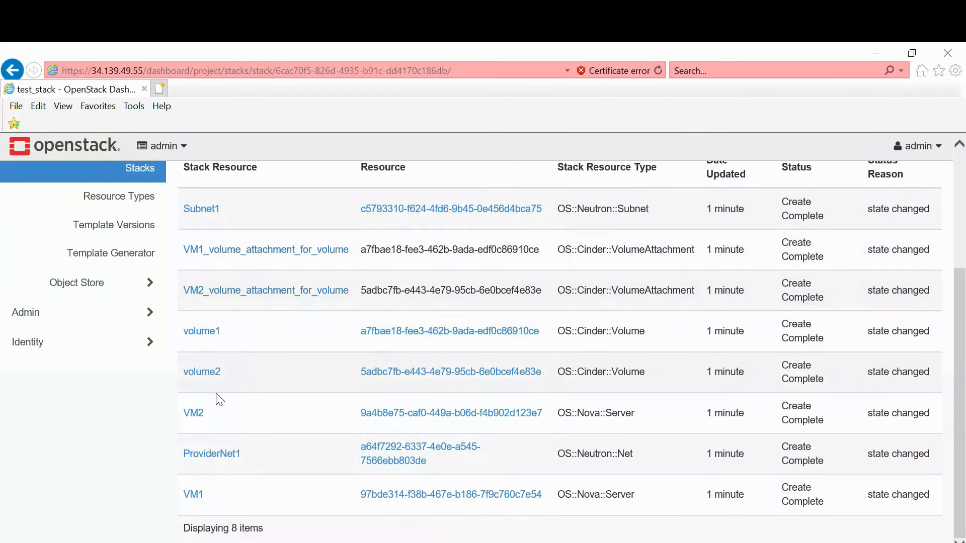
{"action": "mouse_move", "coordinate": [212, 454]}
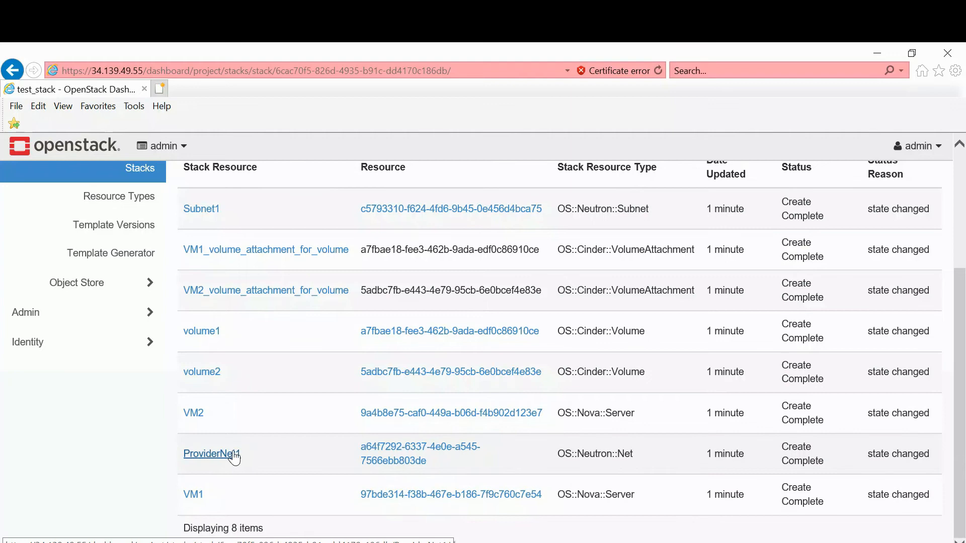
{"action": "scroll", "scroll_direction": "up", "scroll_amount": 3}
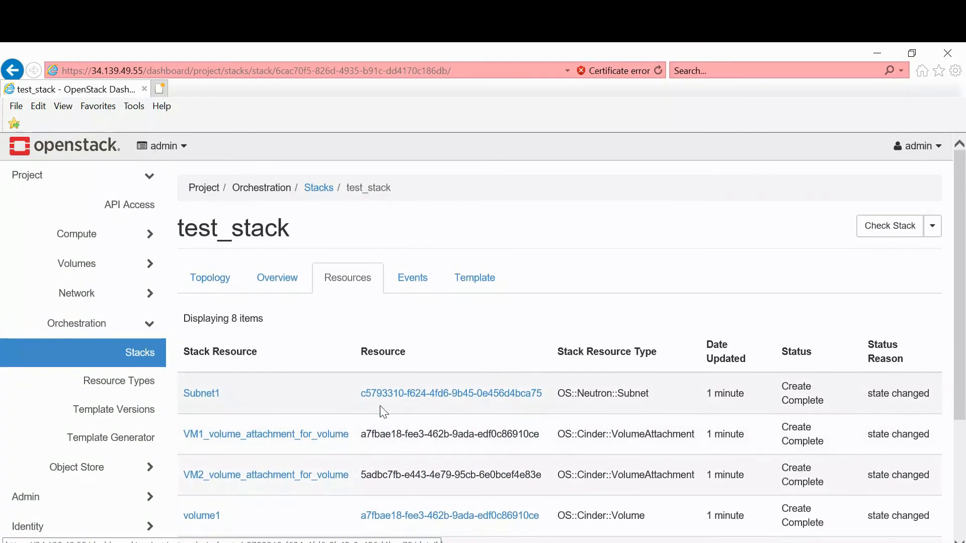
{"action": "mouse_move", "coordinate": [163, 363]}
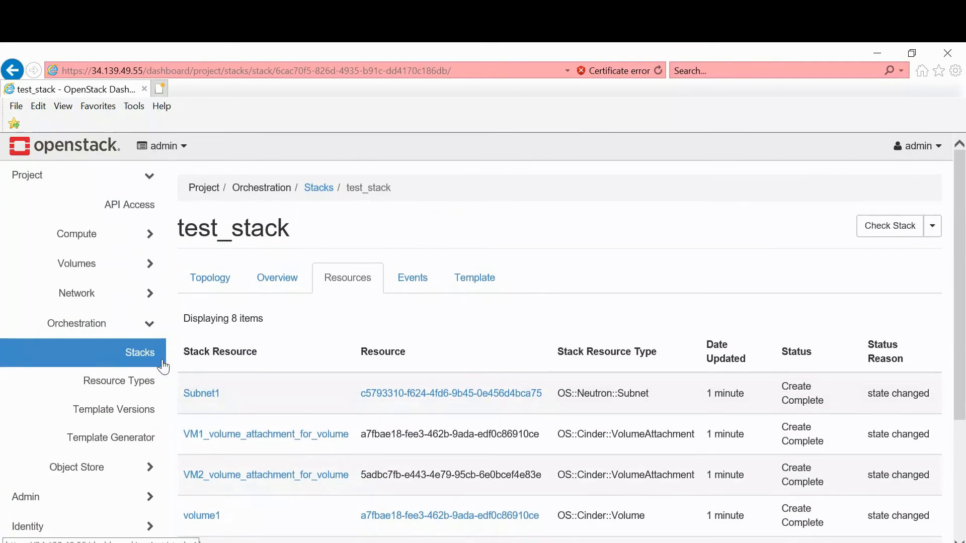
Step: Show Compute Instances where my_vm1 and my_vm2 run cirros m1.tiny, Active and Running
{"action": "left_click", "coordinate": [77, 233]}
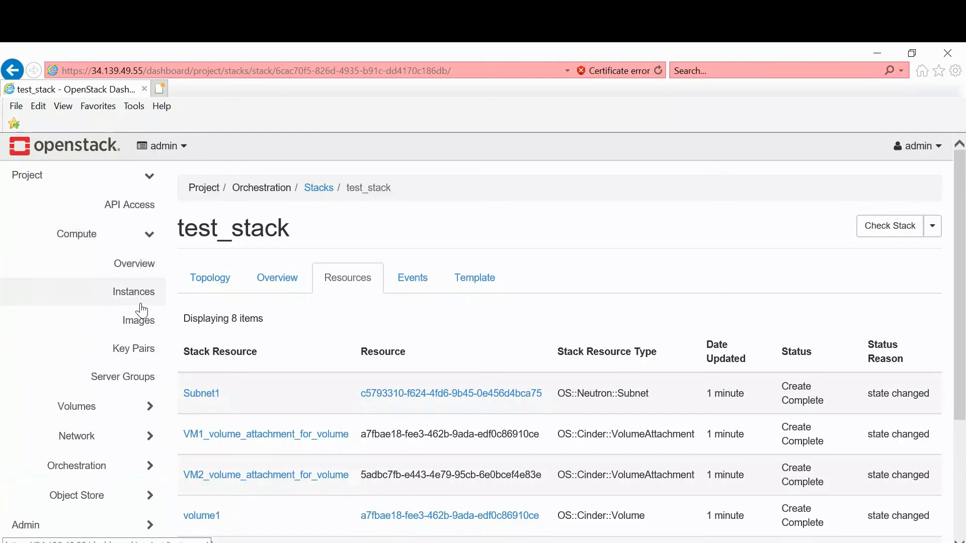
{"action": "left_click", "coordinate": [134, 291]}
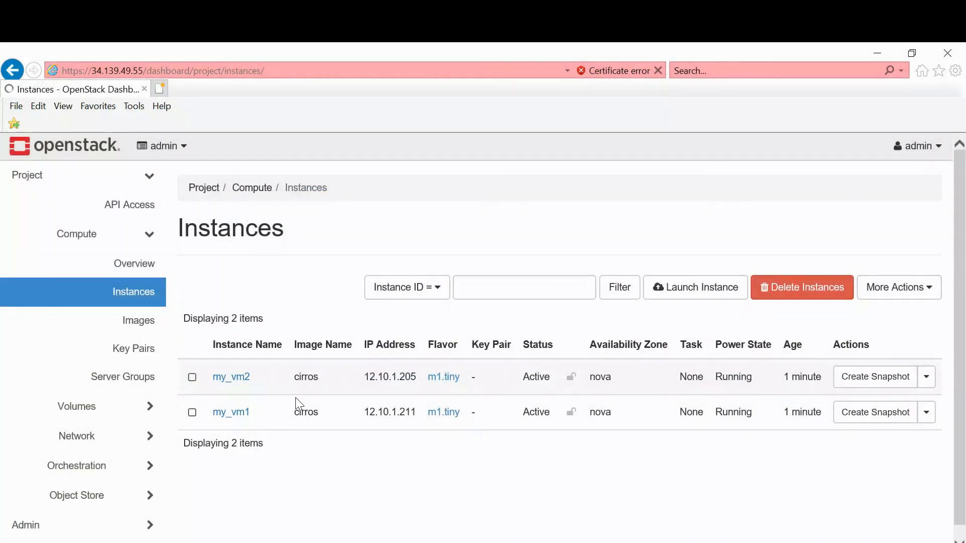
{"action": "double_click", "coordinate": [305, 412]}
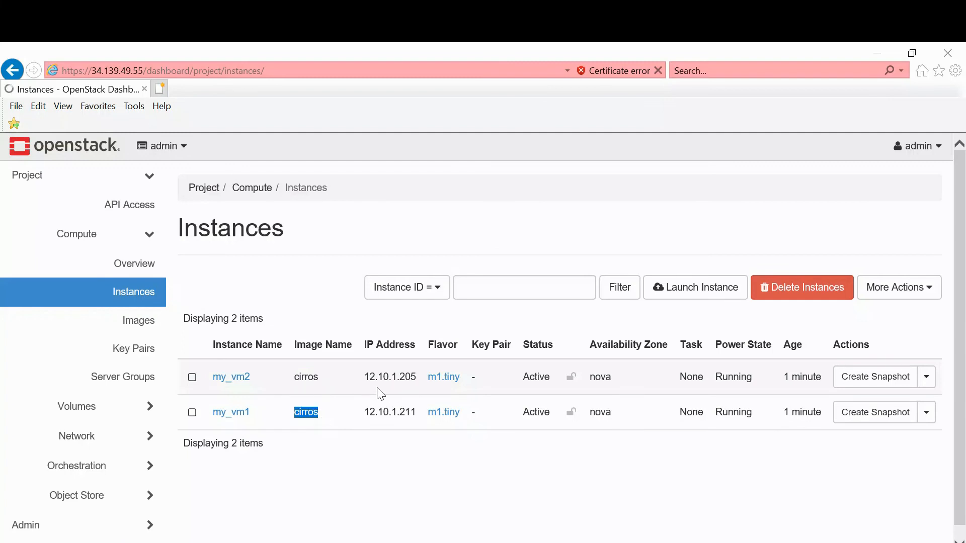
{"action": "mouse_move", "coordinate": [390, 412]}
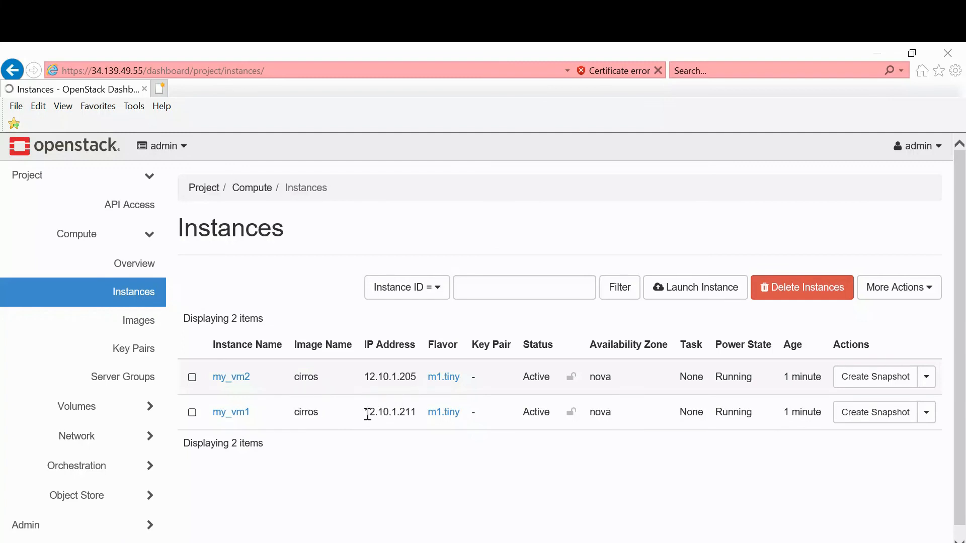
{"action": "double_click", "coordinate": [389, 411]}
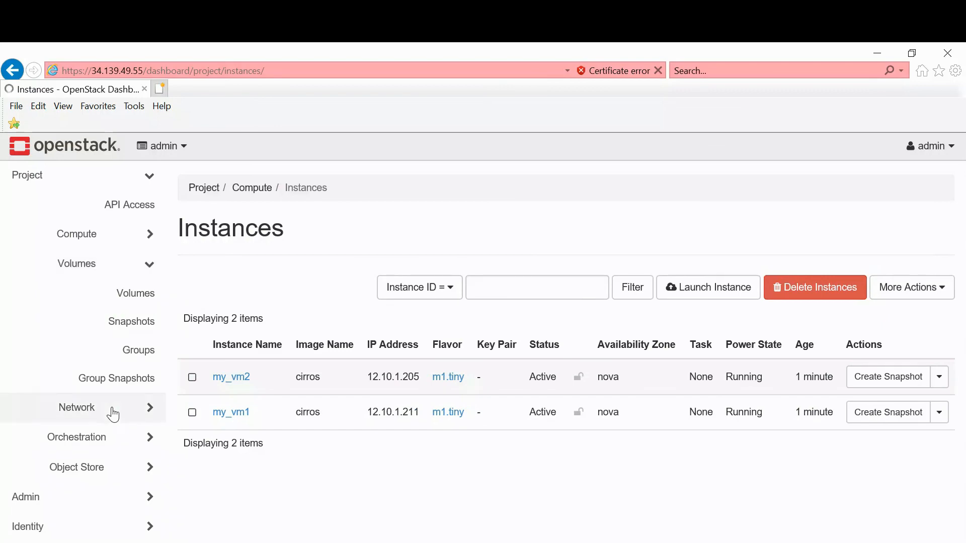
Step: Show the Volumes list with volume1 and volume2, 1 GiB, In-use on my_vm1 and my_vm2
{"action": "left_click", "coordinate": [135, 294]}
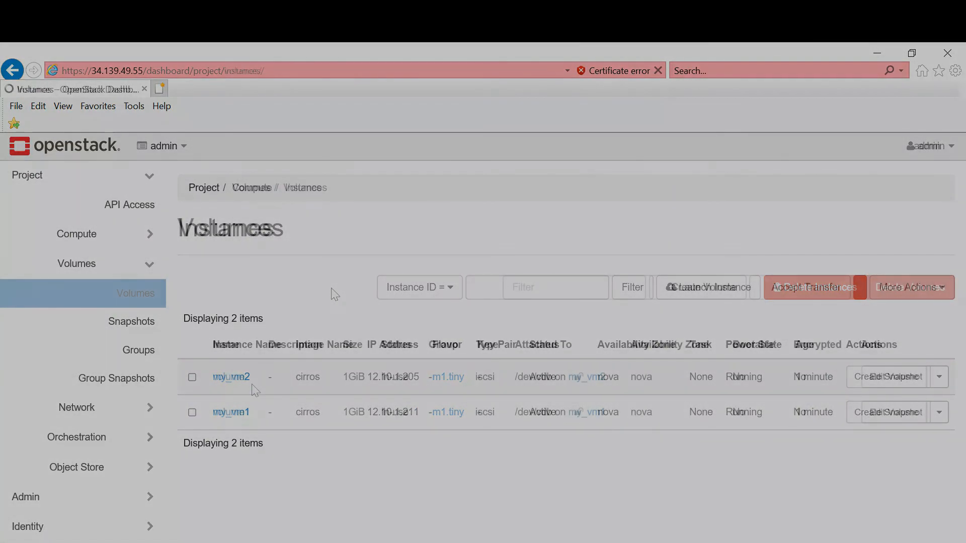
{"action": "left_click", "coordinate": [135, 293]}
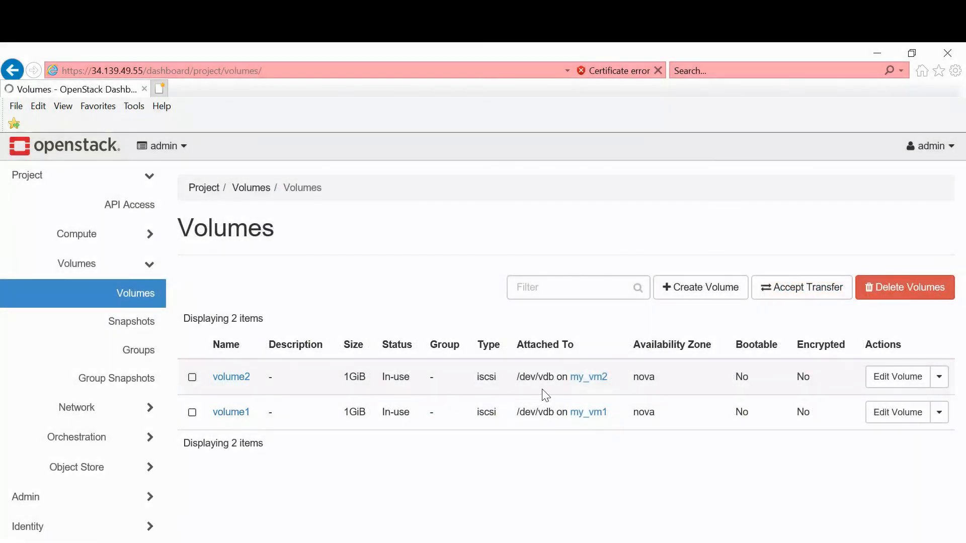
{"action": "mouse_move", "coordinate": [594, 412]}
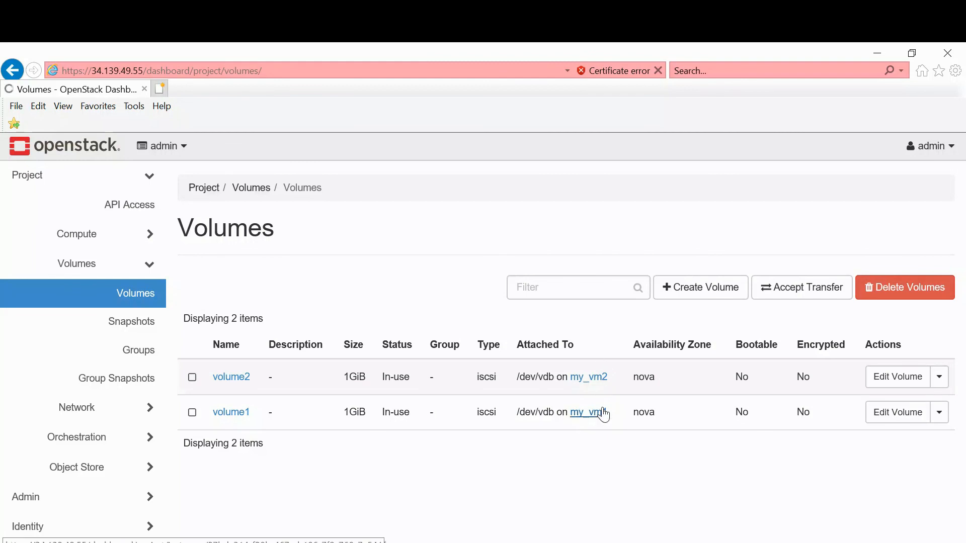
{"action": "mouse_move", "coordinate": [565, 462]}
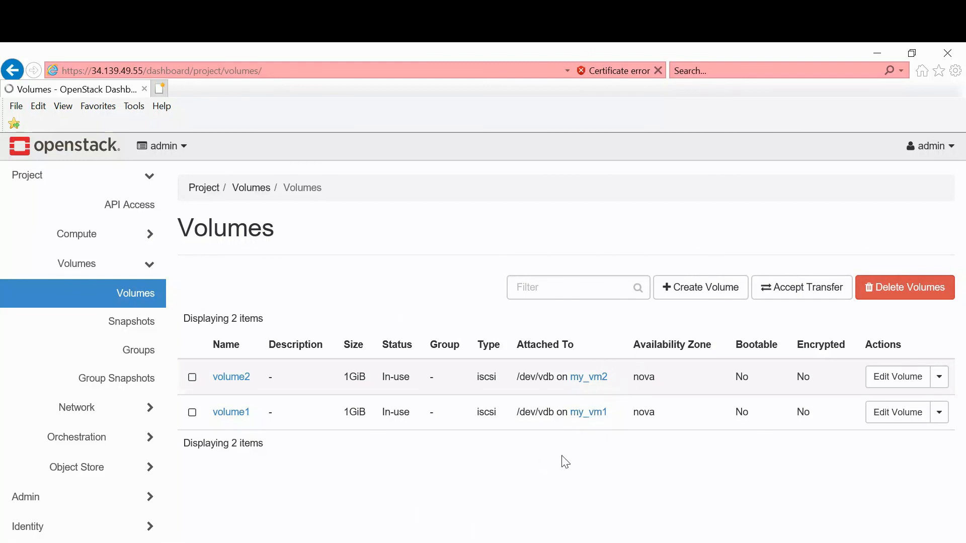
{"action": "mouse_move", "coordinate": [666, 464]}
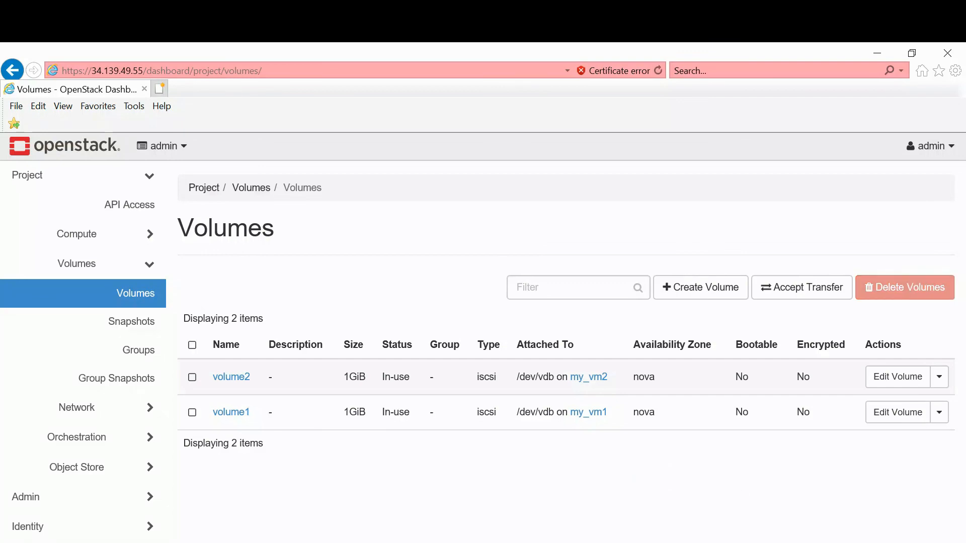
{"action": "mouse_move", "coordinate": [670, 472]}
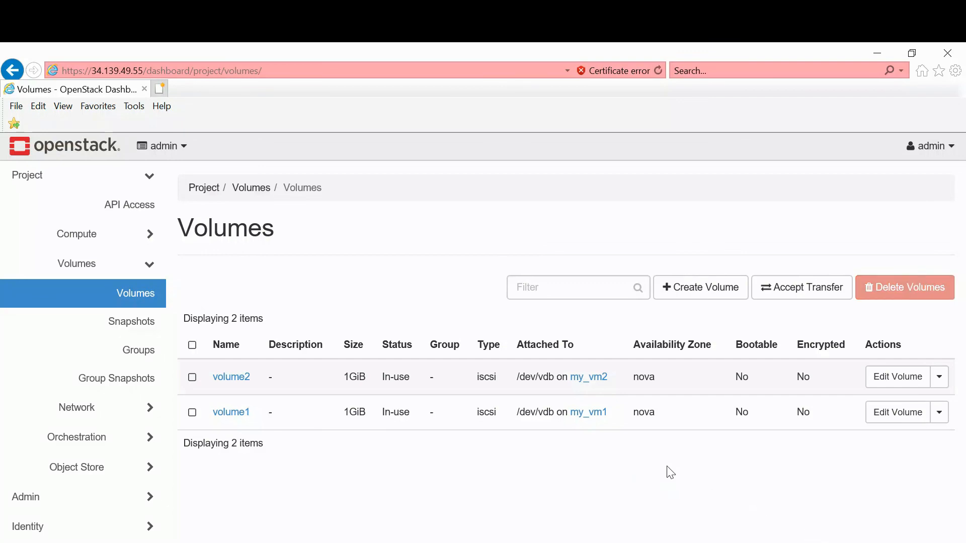